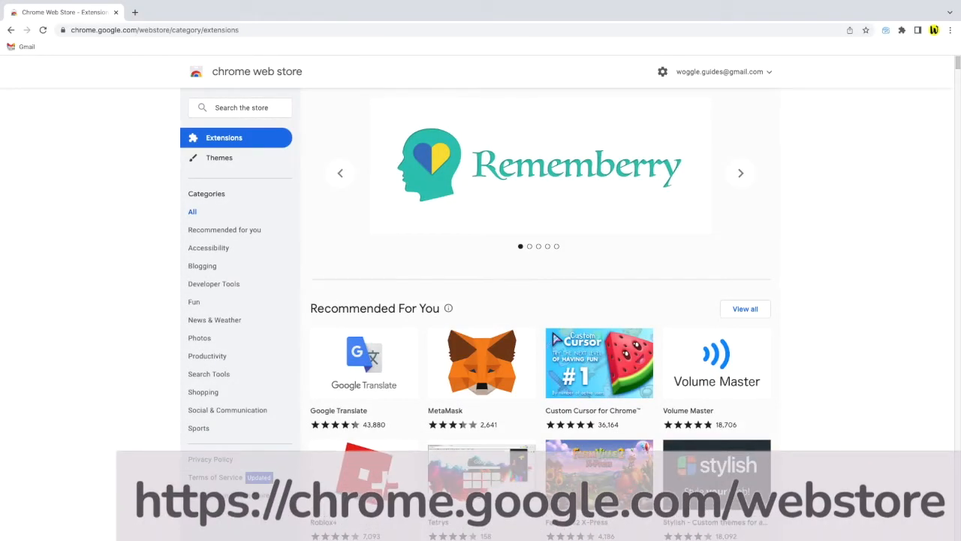
Search the store for 'gmail' to list matching Gmail extensions.
click(739, 172)
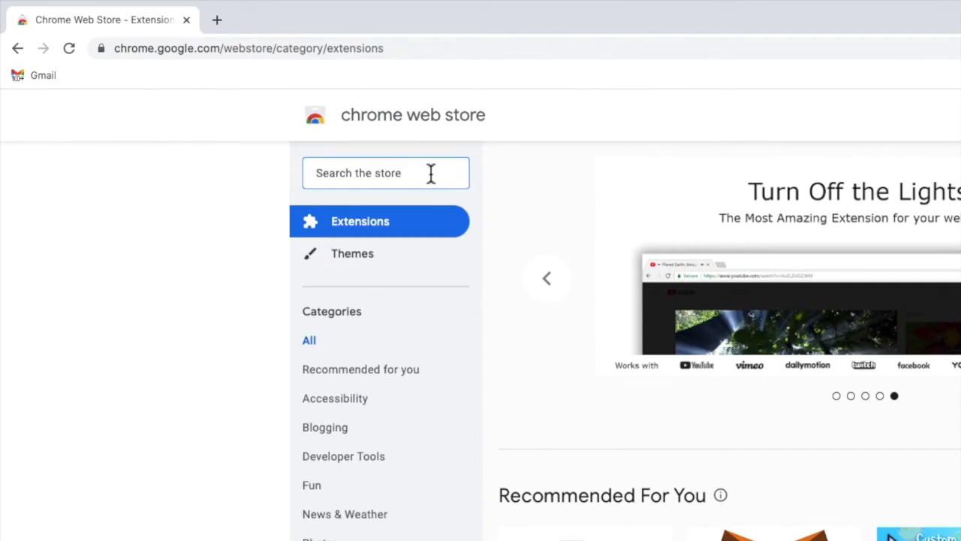
text(gmail)
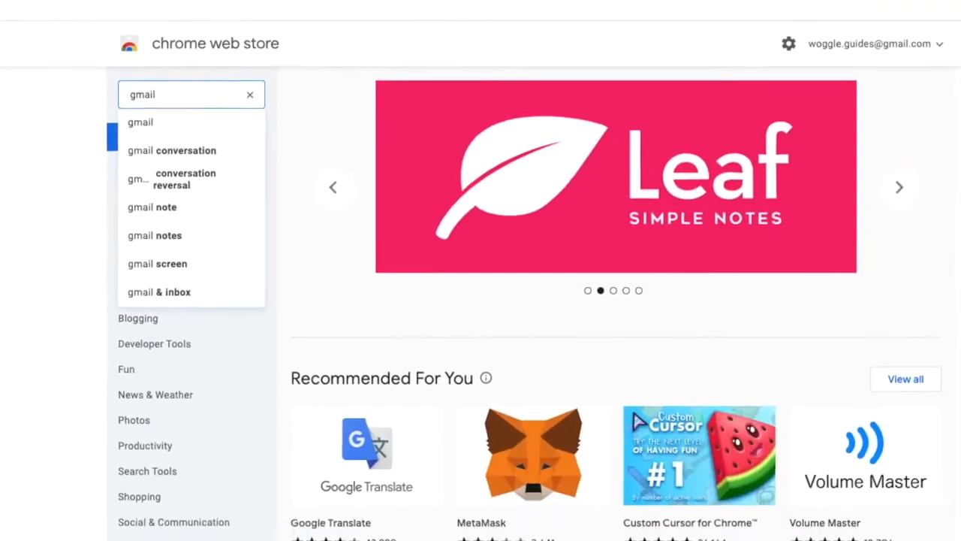
key(Enter)
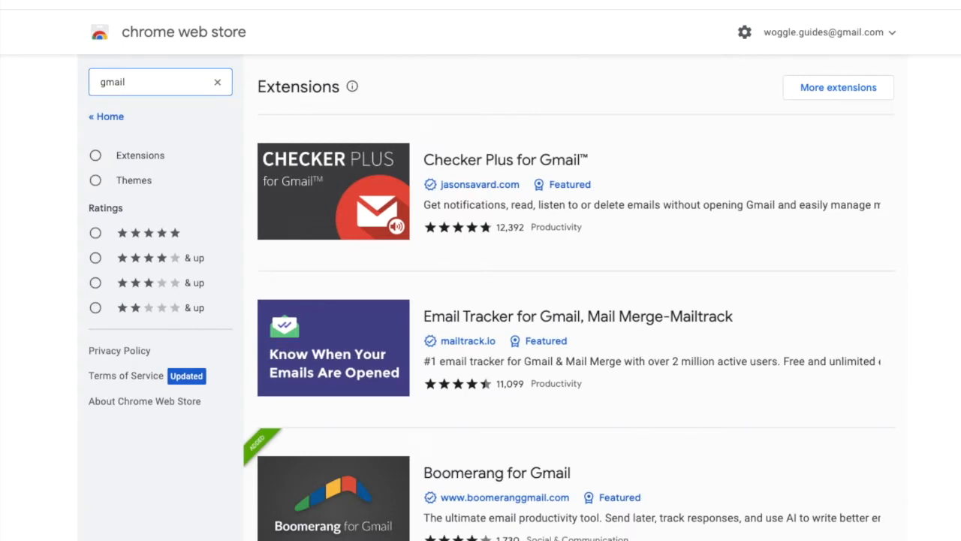
mouse_move(805, 105)
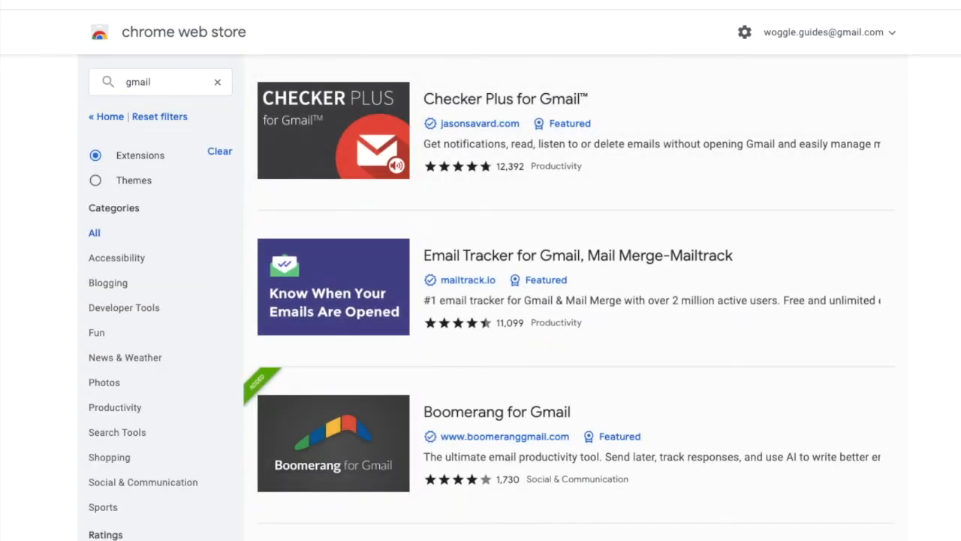
mouse_move(604, 292)
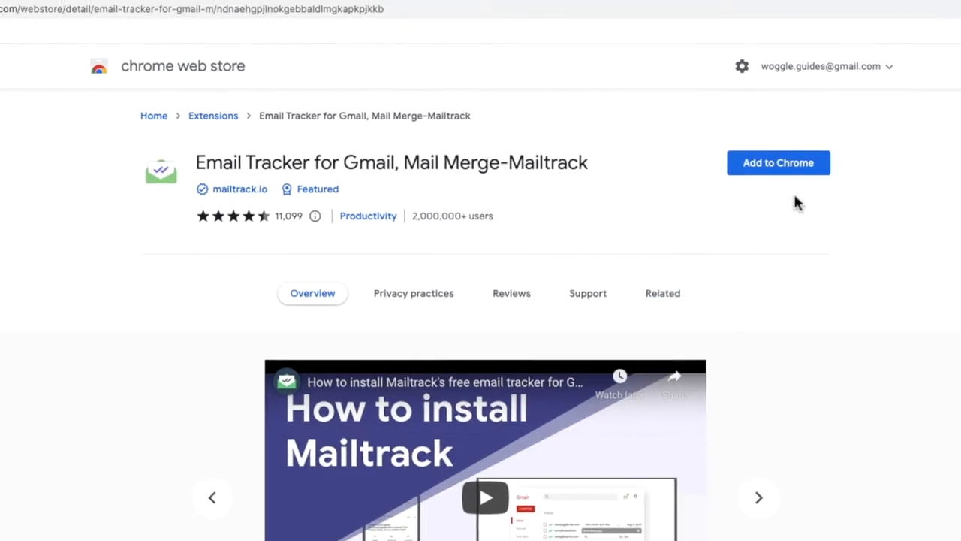
Add the Mailtrack email tracker to Chrome and confirm the installation.
click(778, 162)
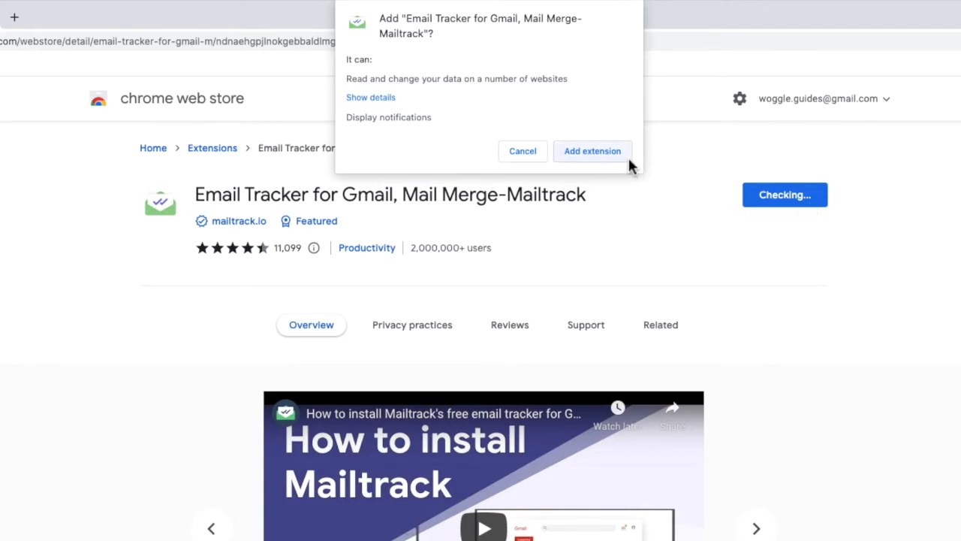
click(591, 150)
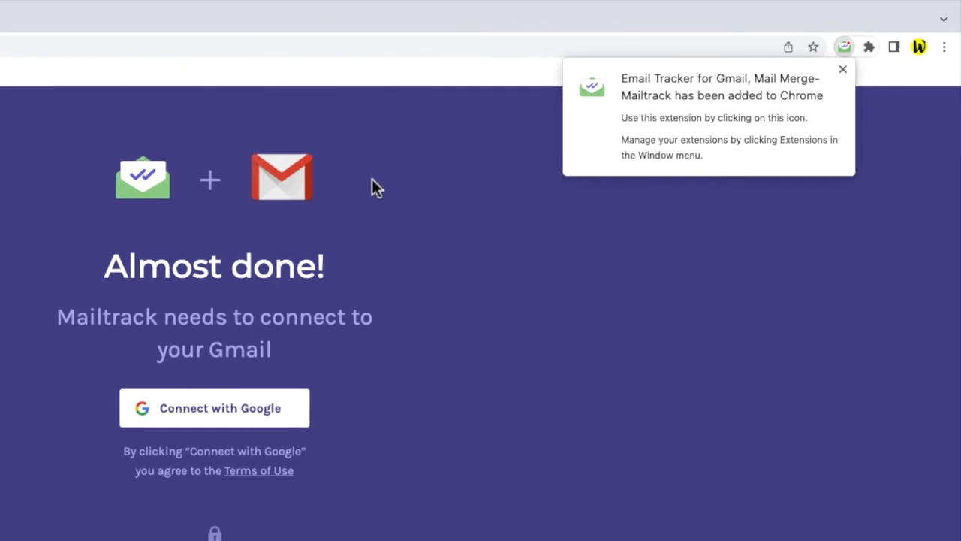
mouse_move(810, 126)
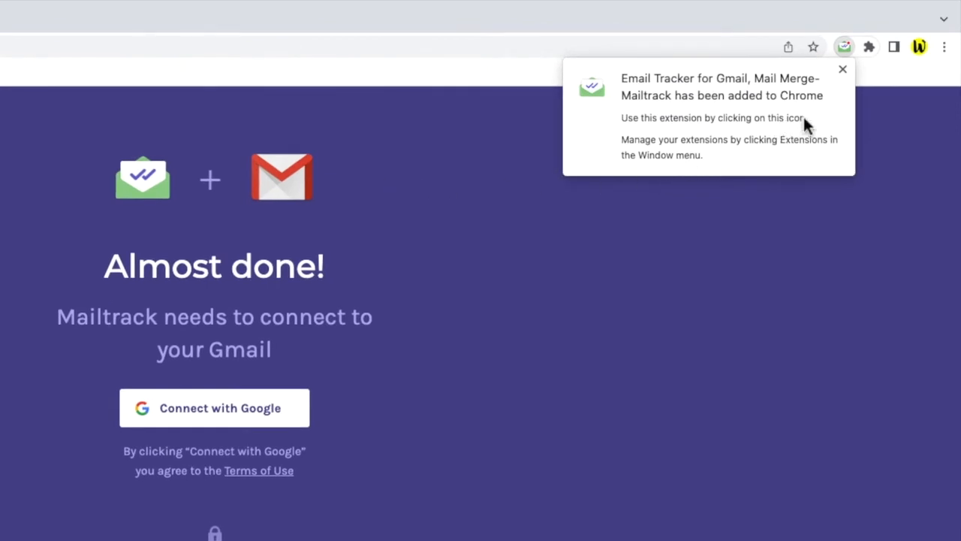
mouse_move(883, 84)
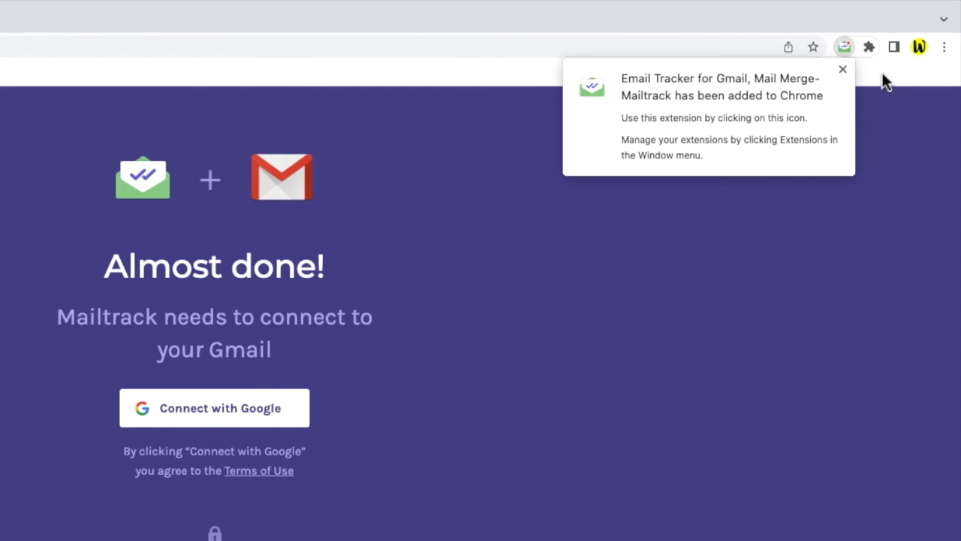
mouse_move(874, 60)
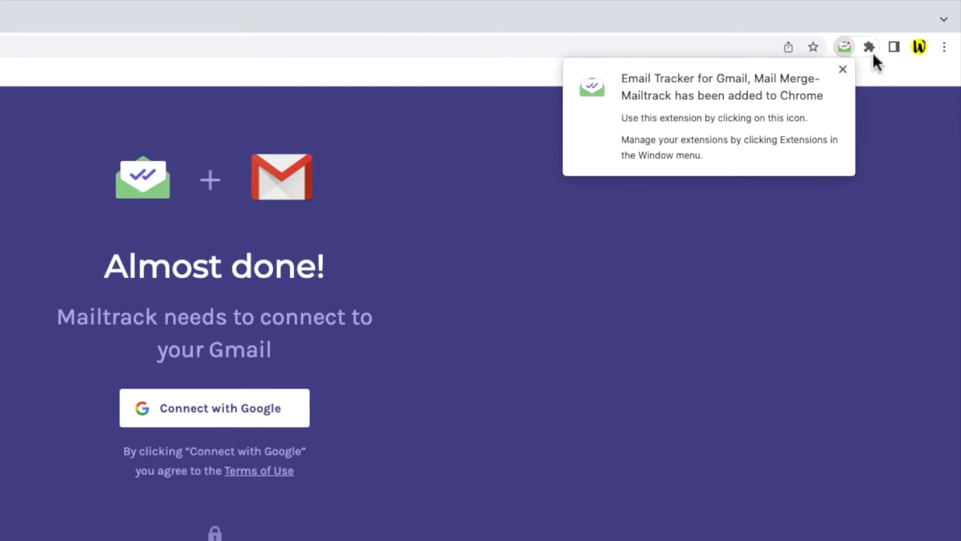
Show the installed extensions list with Mailtrack via the jigsaw icon.
click(868, 47)
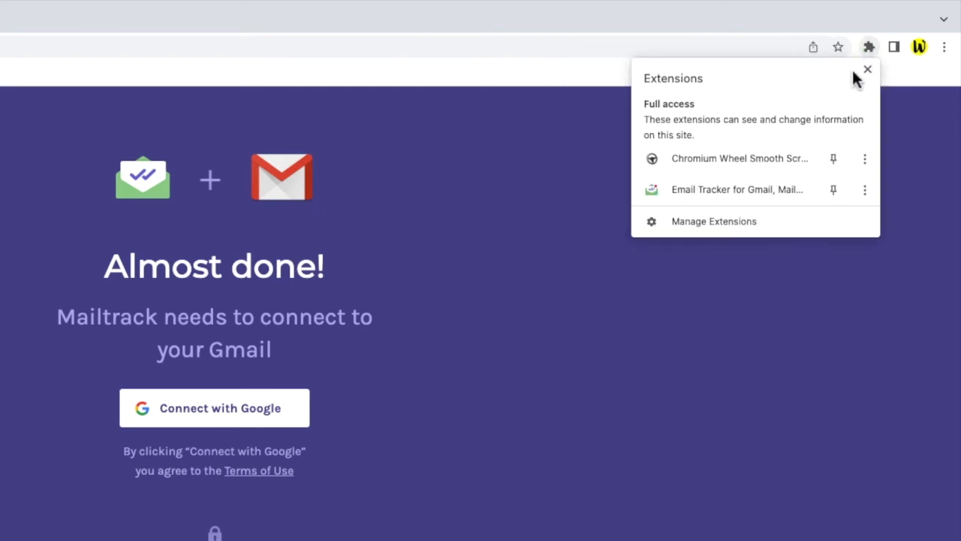
mouse_move(799, 202)
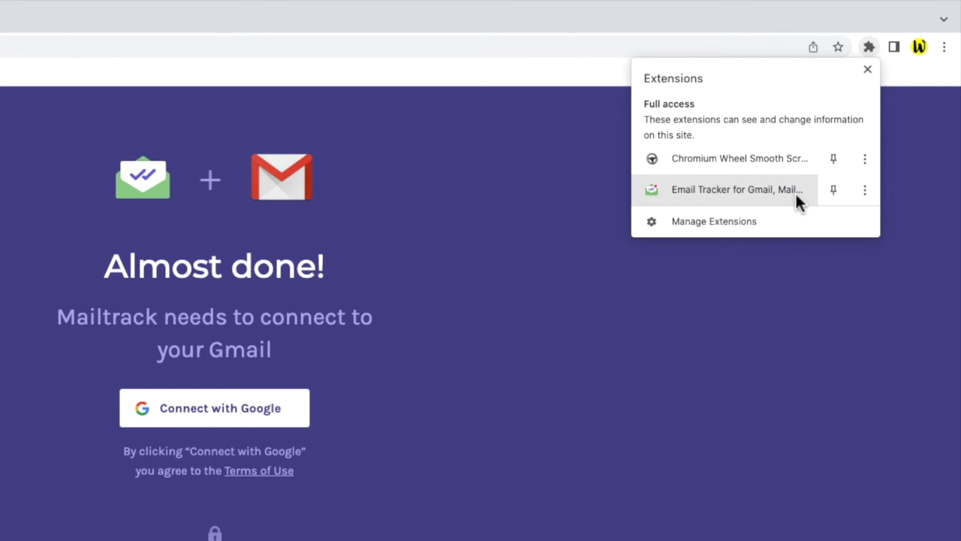
mouse_move(796, 228)
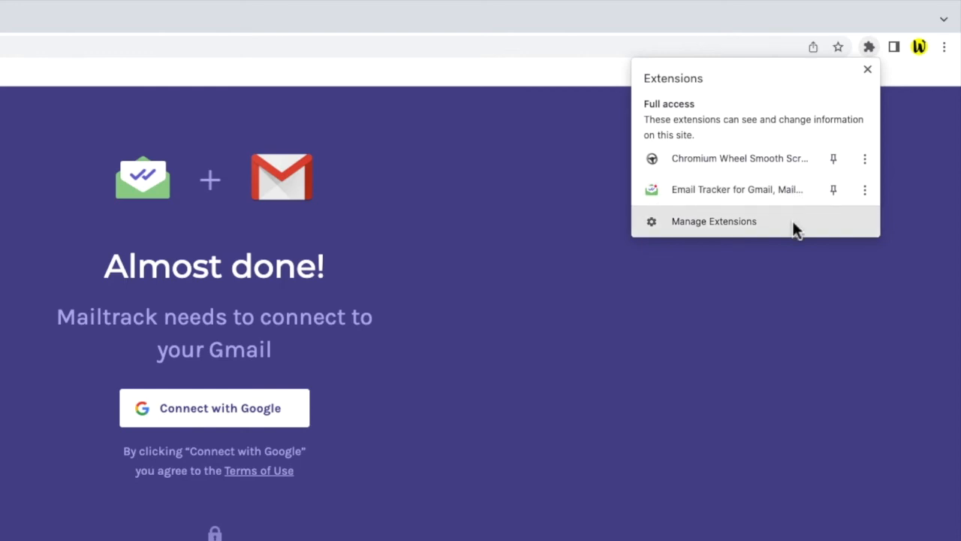